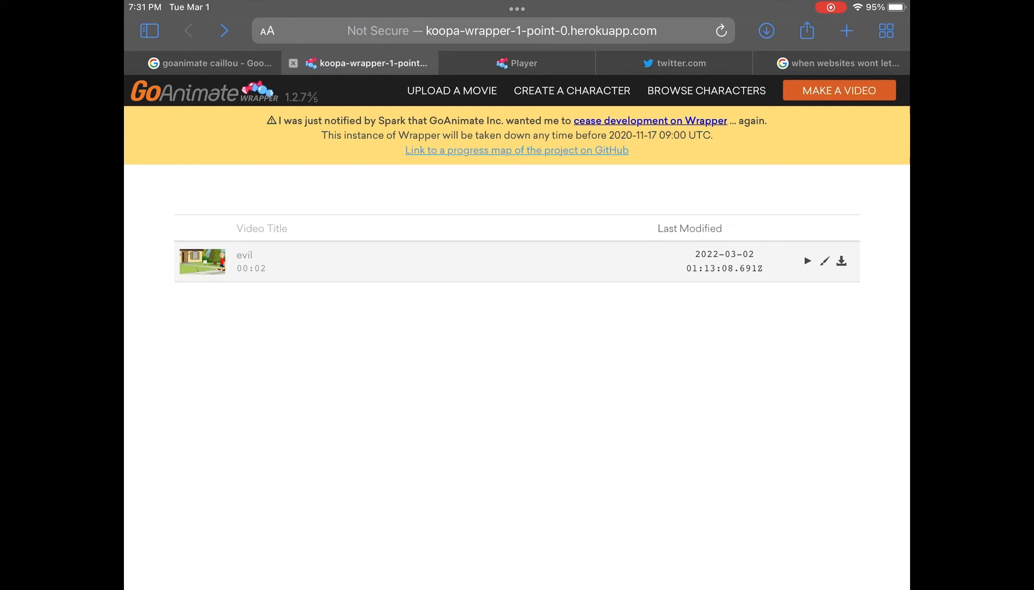
# Step: Copy the GoAnimate Wrapper video list address from Safari's address bar, then go home
pyautogui.click(492, 30)
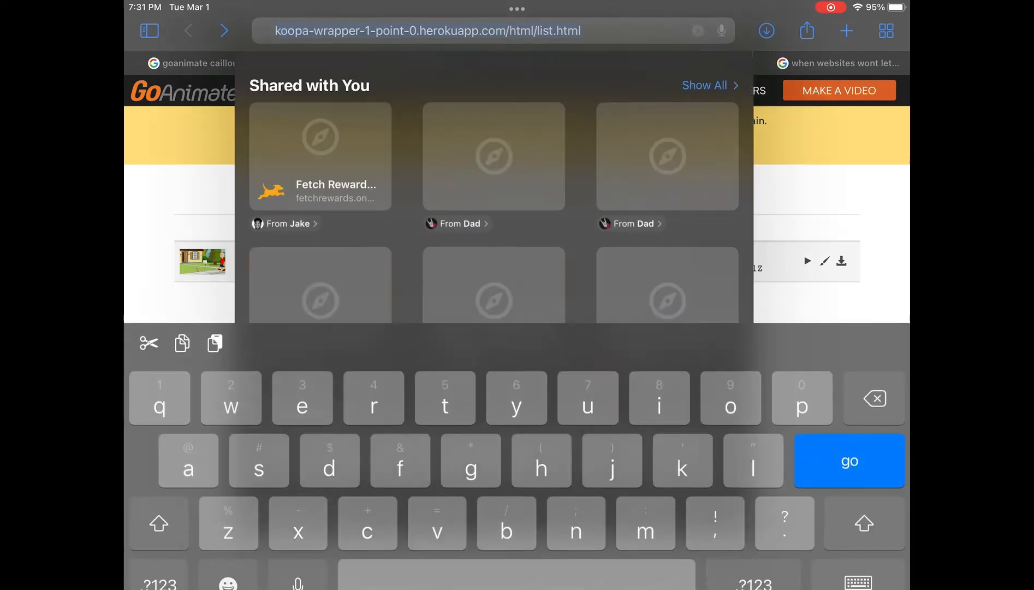
pyautogui.click(428, 30)
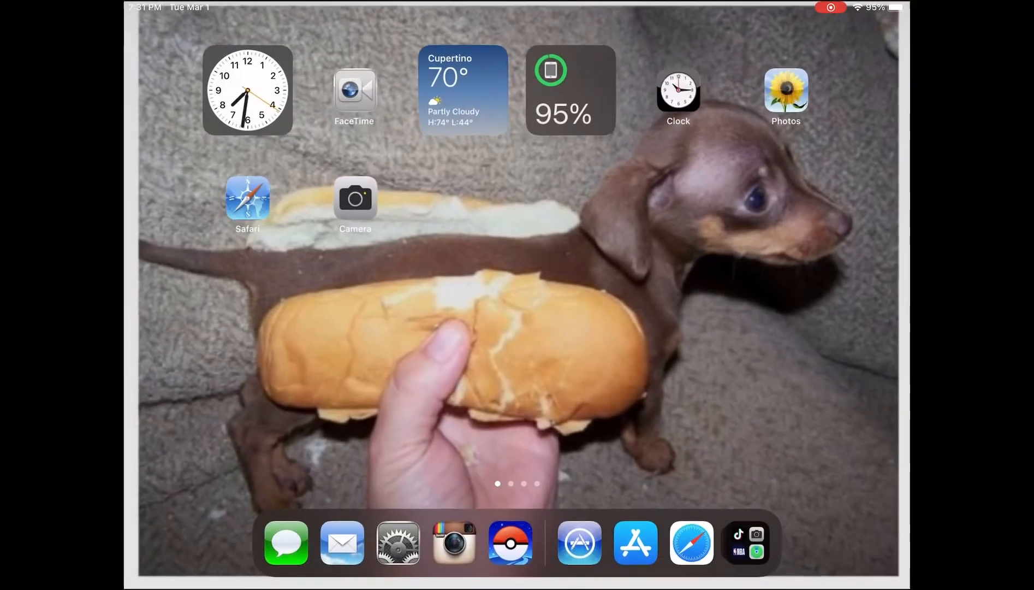
# Step: Launch Puffin Browser, skip the welcome screens, and answer the notification permission alert
pyautogui.click(691, 543)
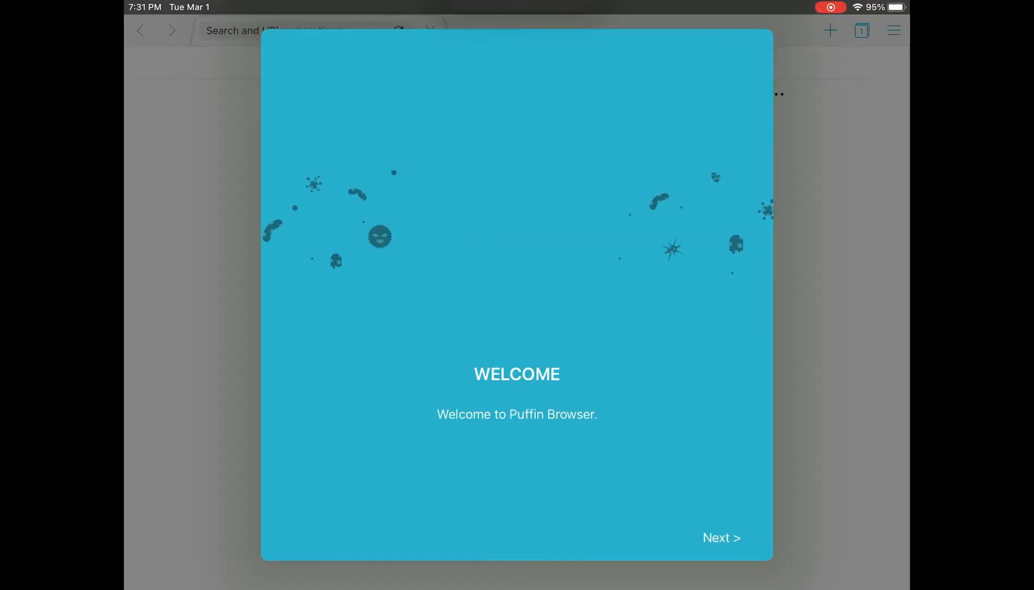
pyautogui.click(721, 537)
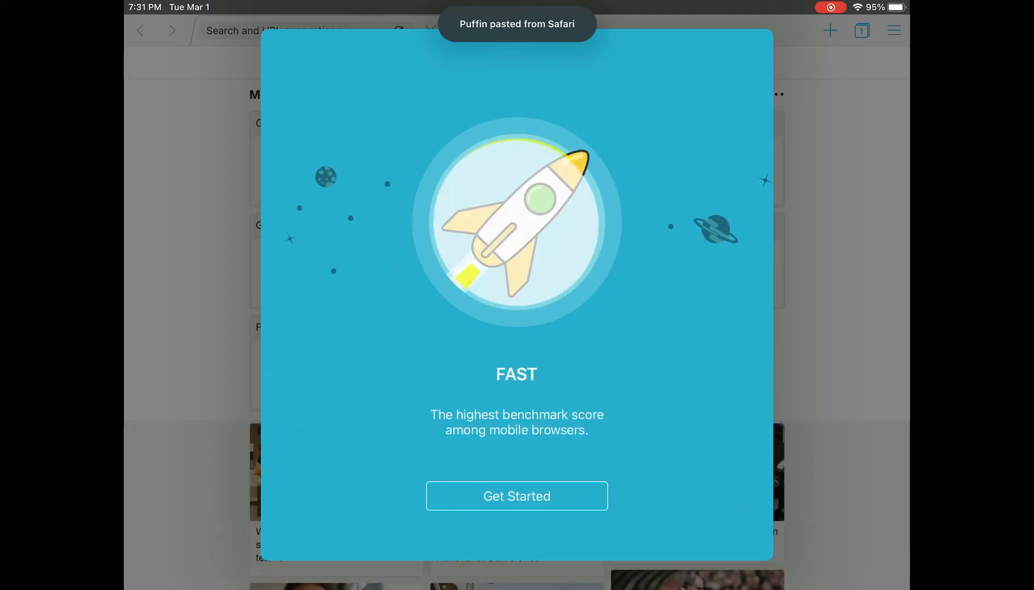
pyautogui.click(517, 495)
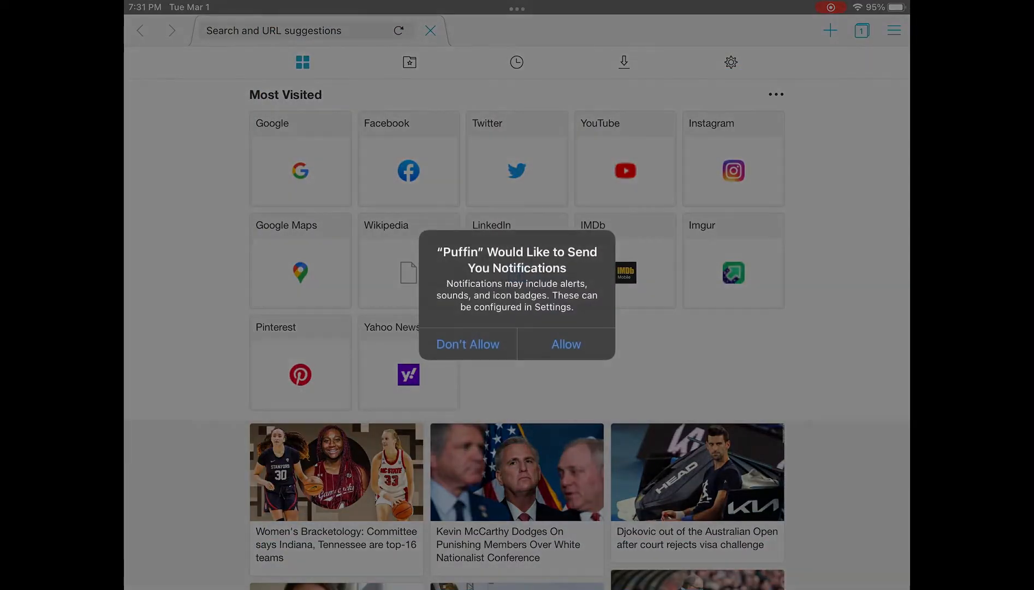
pyautogui.click(468, 343)
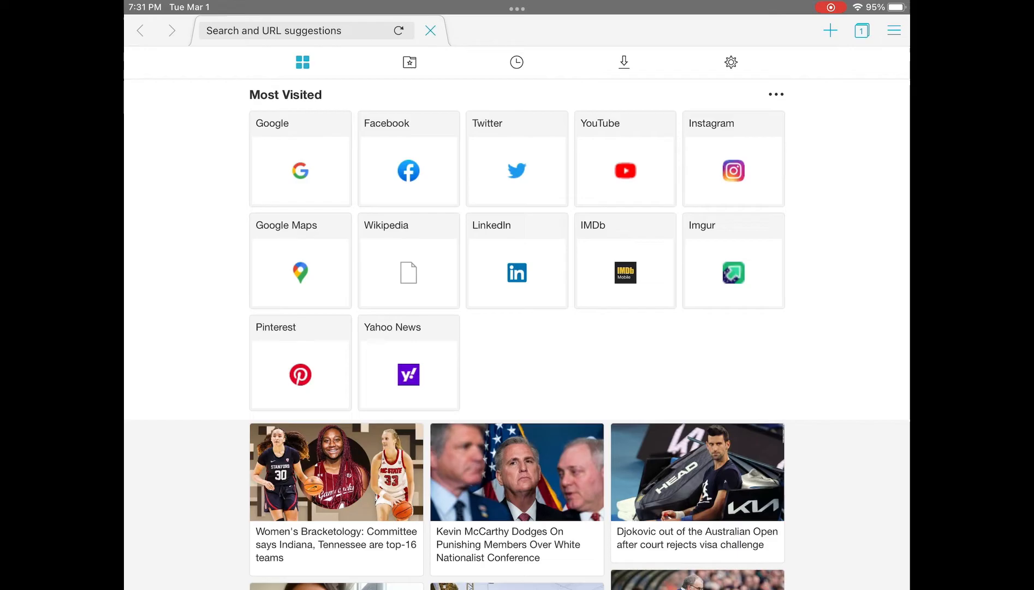
# Step: Load the copied Wrapper URL in Puffin and open the editor with its bedroom scene
pyautogui.click(303, 30)
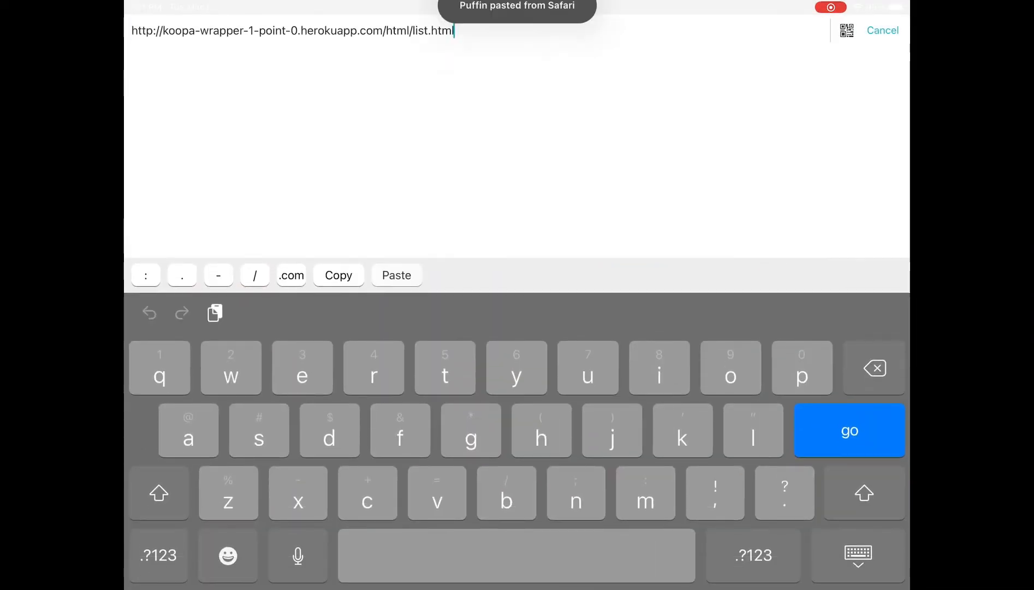
pyautogui.click(849, 430)
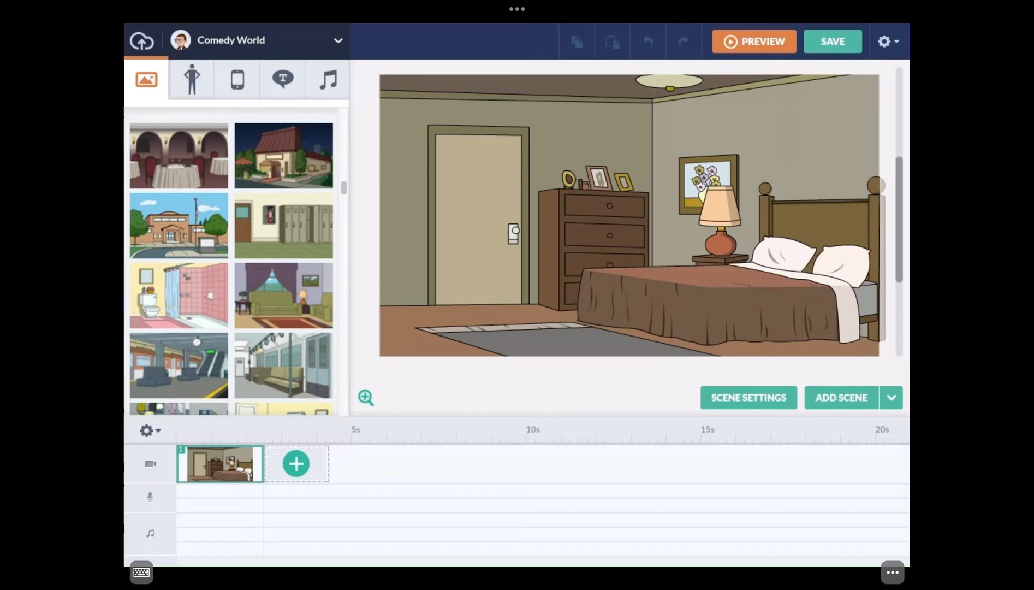
# Step: Apply the Sitting room background in place of the bedroom
pyautogui.click(283, 295)
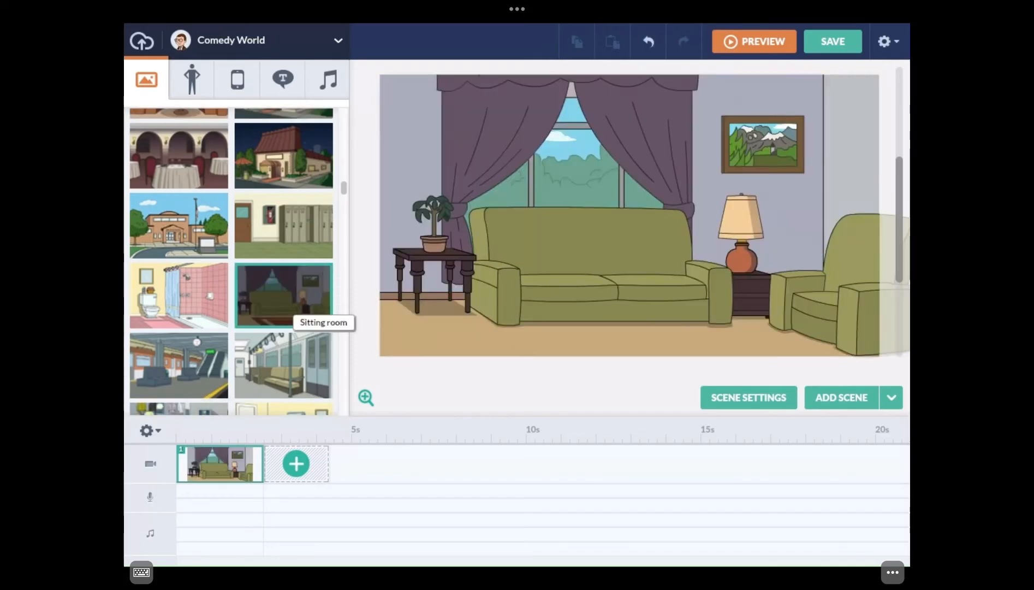
pyautogui.click(191, 79)
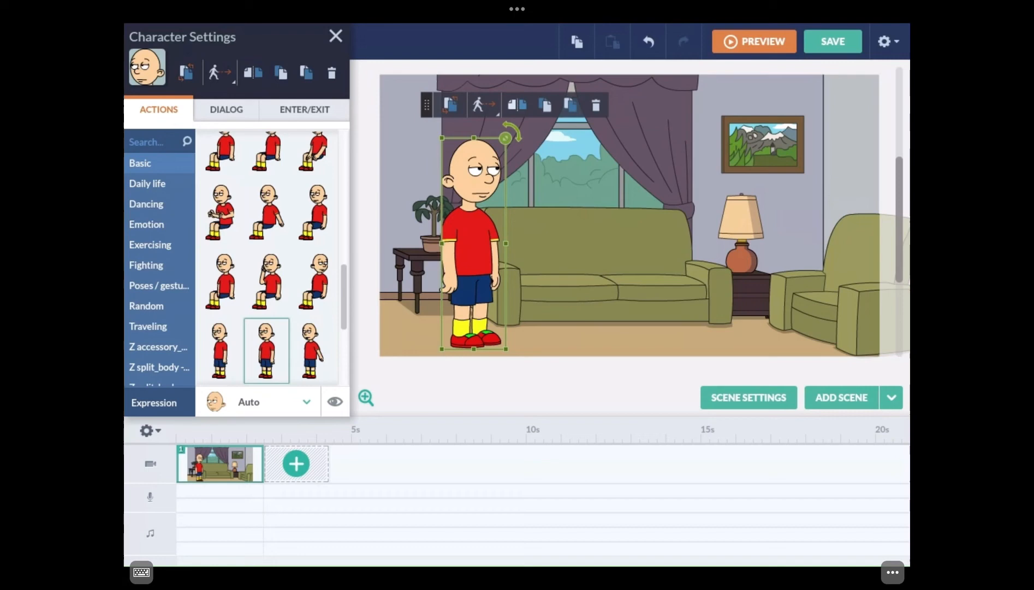
# Step: Add the yellow-shirt bald character with a standing pose, then close Character Settings
pyautogui.click(740, 231)
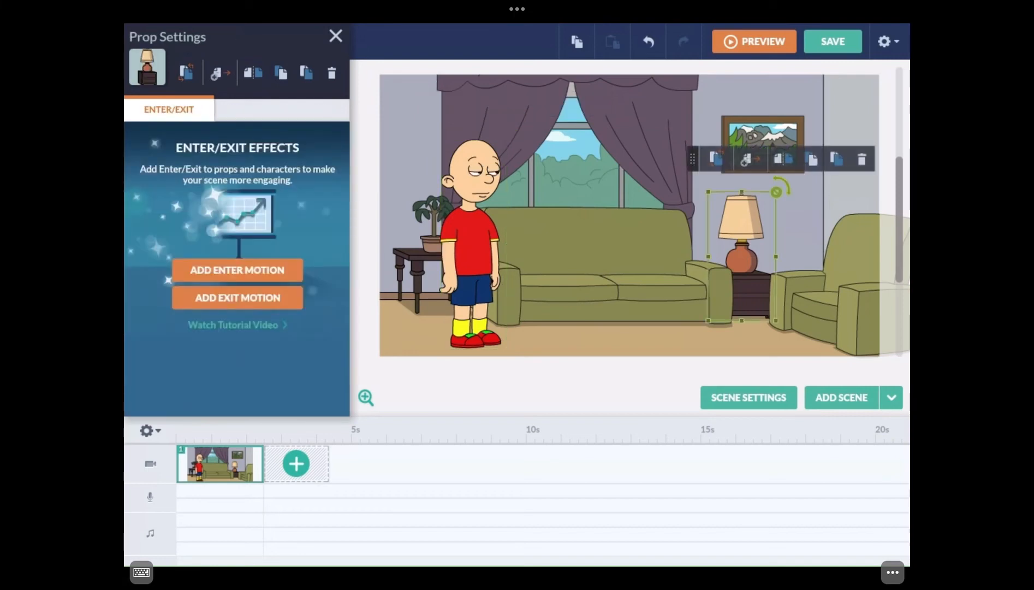
pyautogui.click(335, 36)
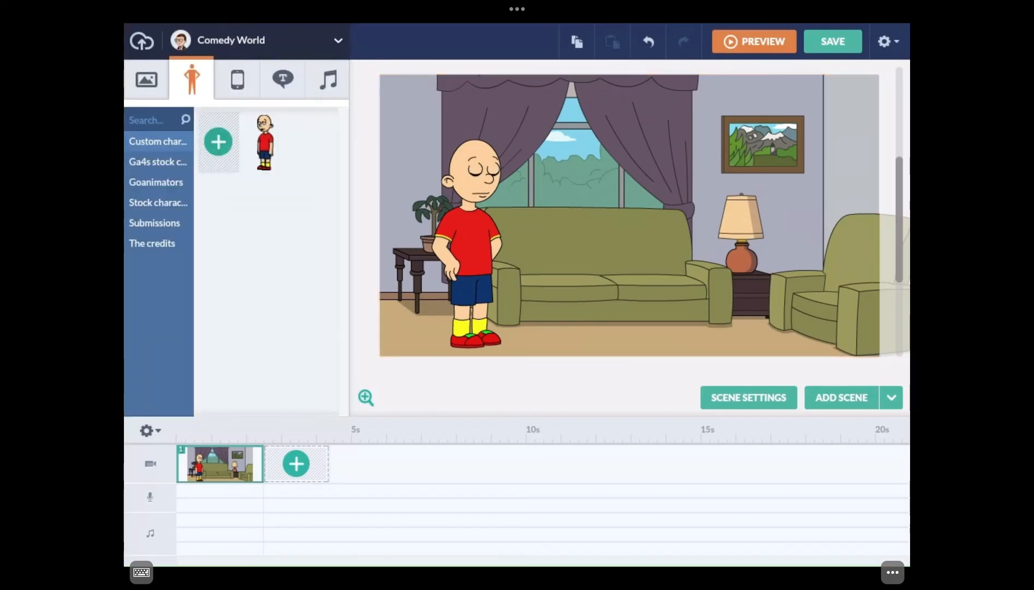
pyautogui.click(155, 222)
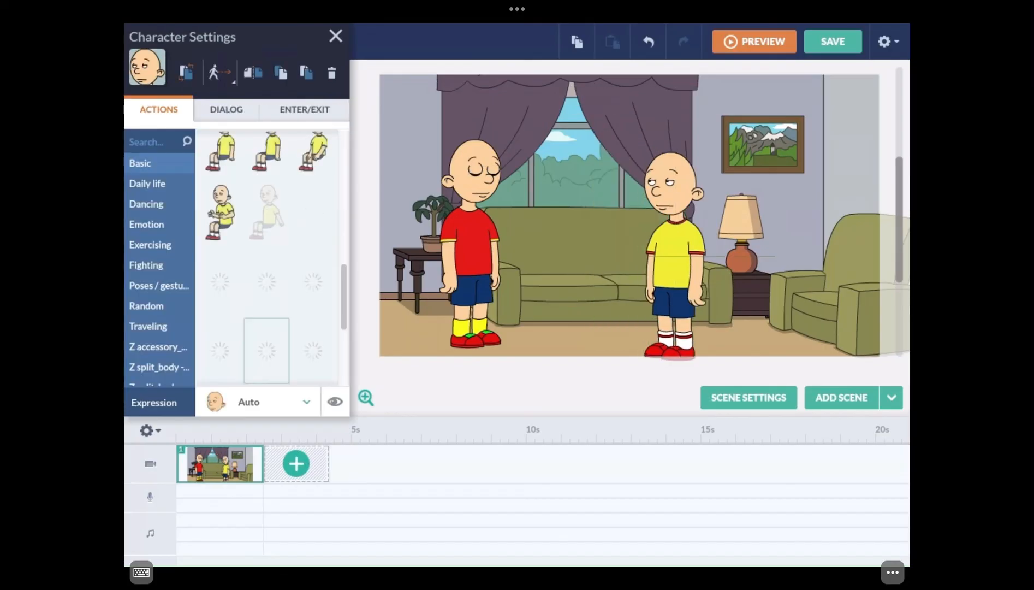
pyautogui.click(266, 350)
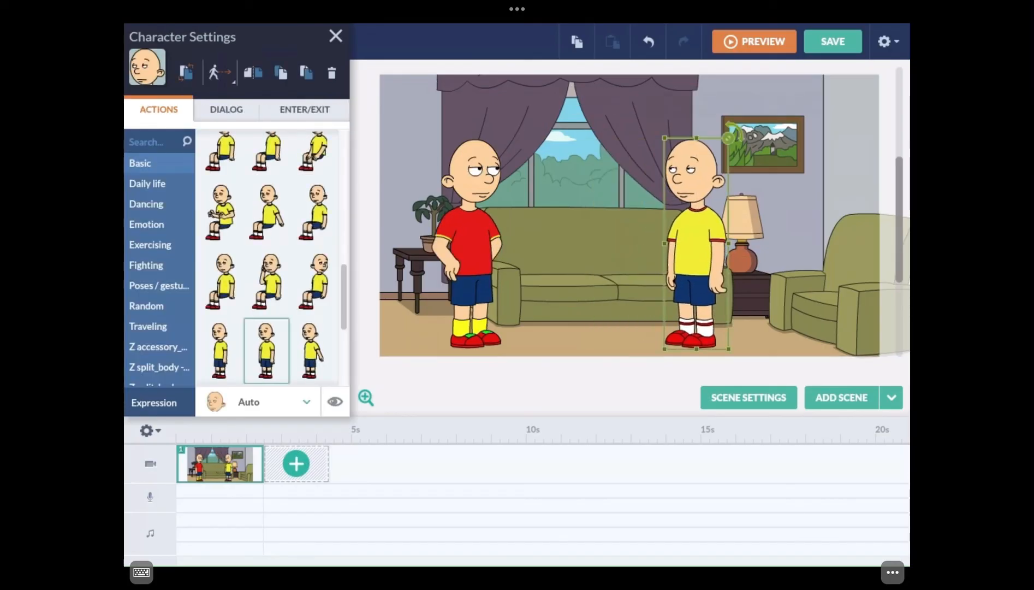
pyautogui.click(335, 35)
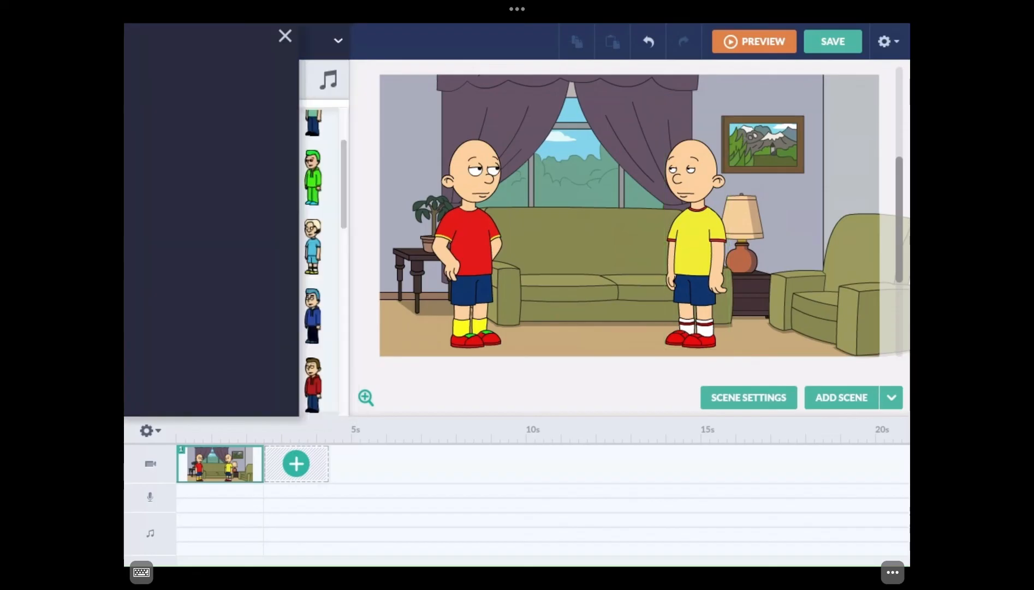